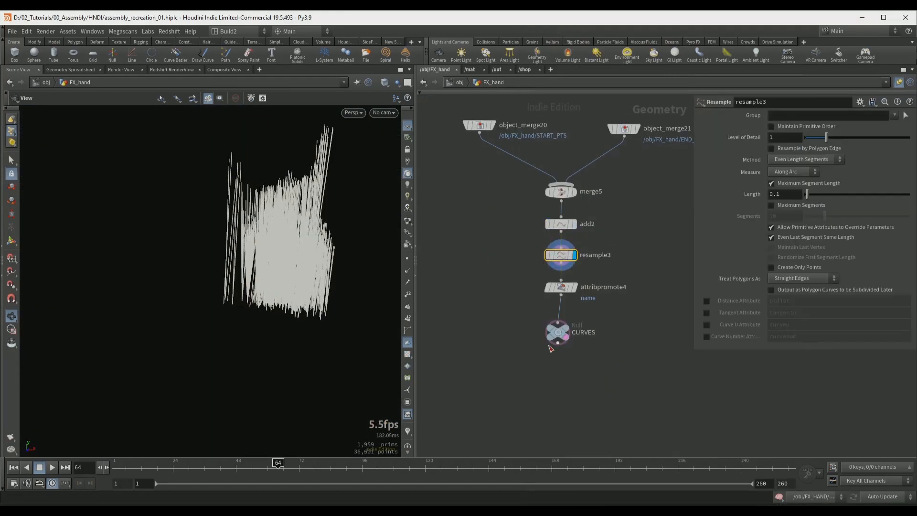
# Show the transformpieces network merging three object inputs into the OUT_PIECES null.
pyautogui.press('Tab')
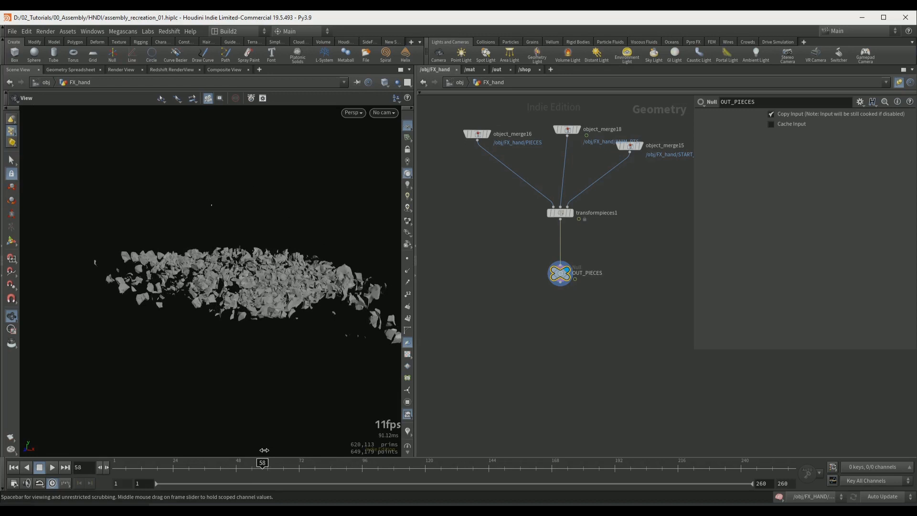
# Scrub the v2 assembly through cam1, showing fragments swirling along curves from the repeat loop.
pyautogui.moveTo(262, 463); pyautogui.dragTo(490, 463)
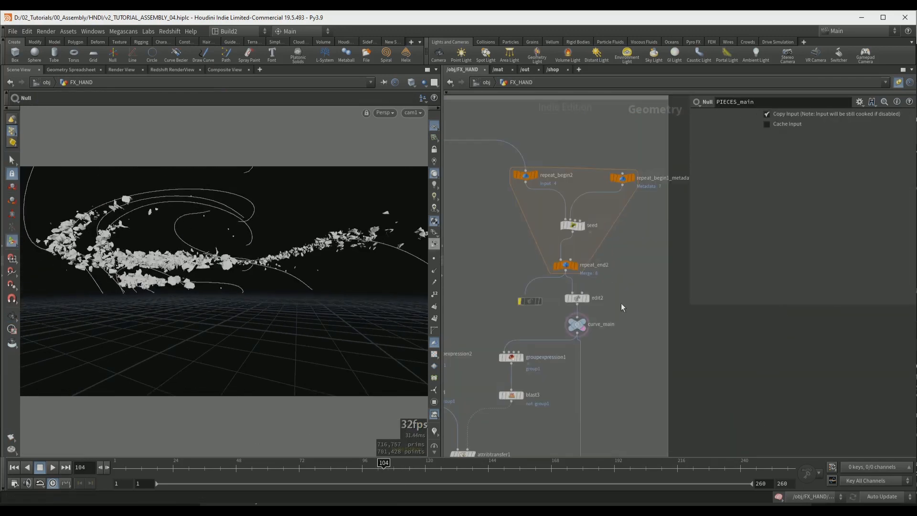
# Select the cross1 Cross Product node inside popnet1's geometry VOP.
pyautogui.click(576, 297)
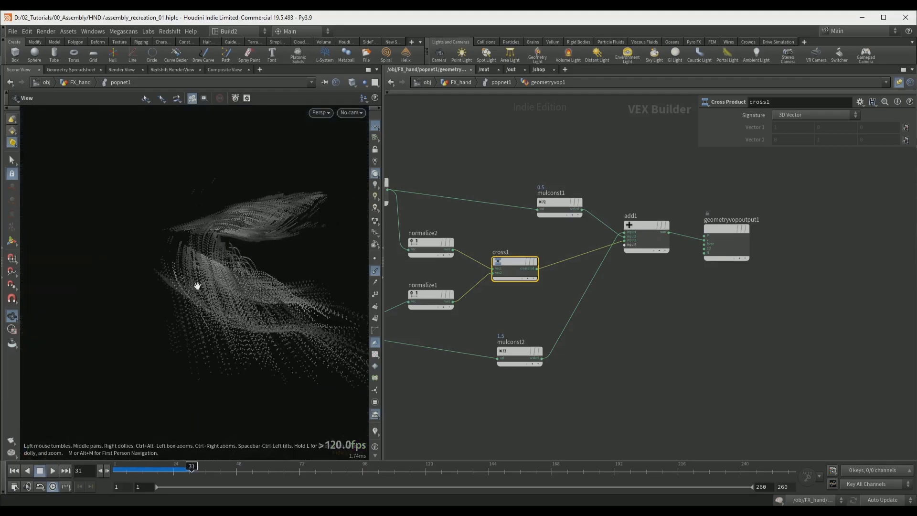
# Select heightfield_noise3 after the set_mask Volume VOP in RNDR_Mountains.
pyautogui.click(52, 469)
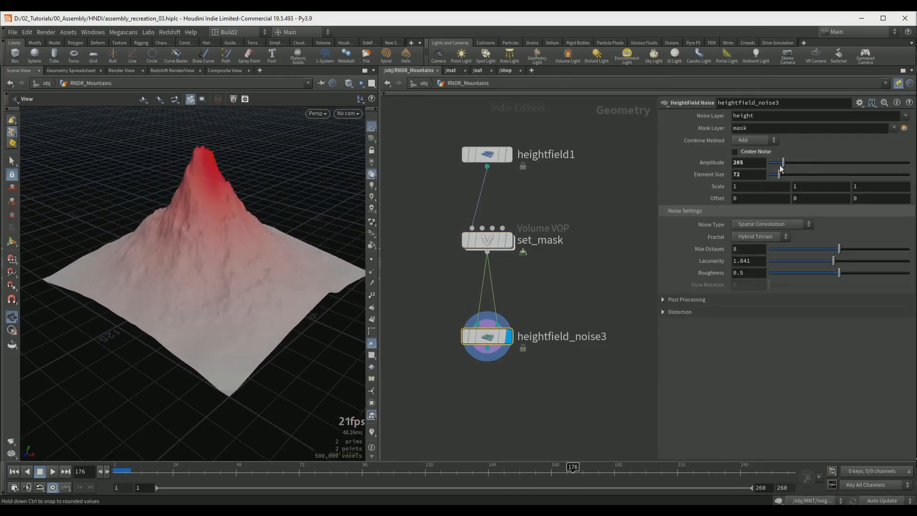
# Give Redshift Volume Scattering a blue tint, Scattering 1.35 and Anisotropy 0.421.
pyautogui.click(488, 239)
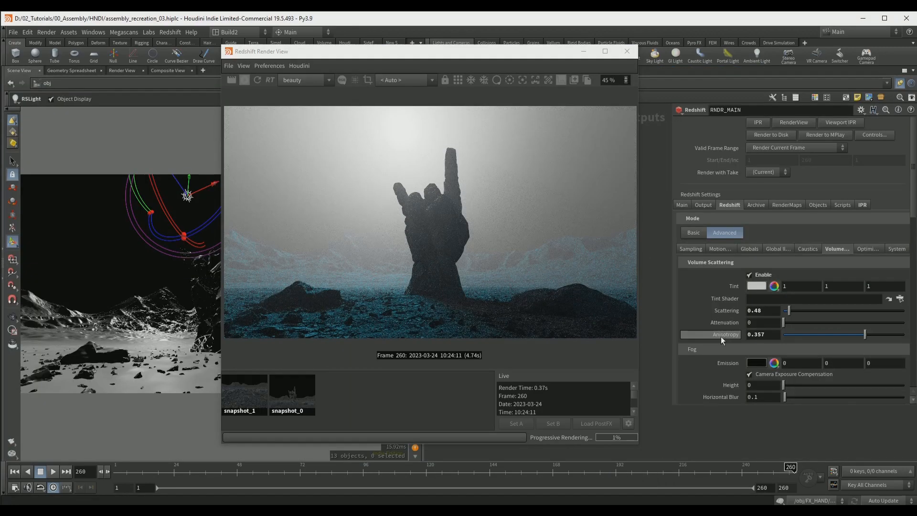
pyautogui.moveTo(786, 310); pyautogui.dragTo(795, 310)
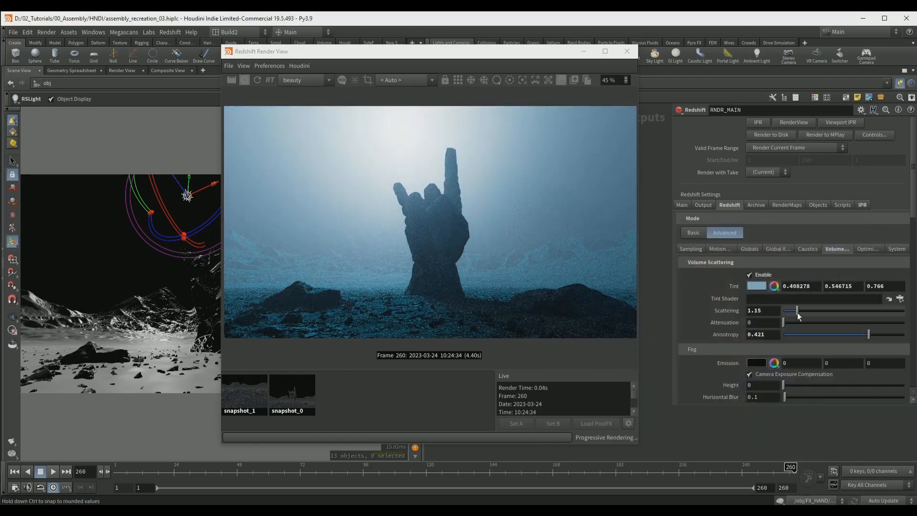